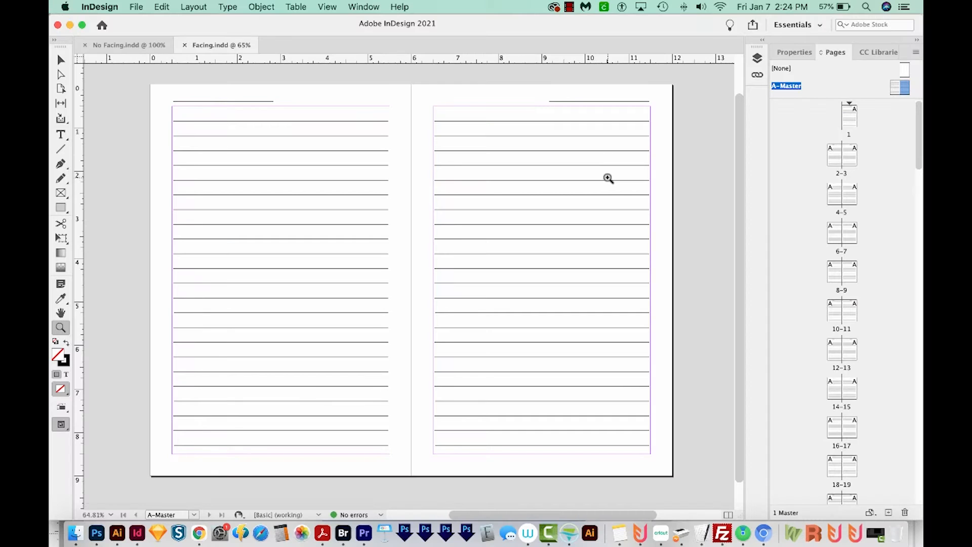
pyautogui.moveTo(301, 349)
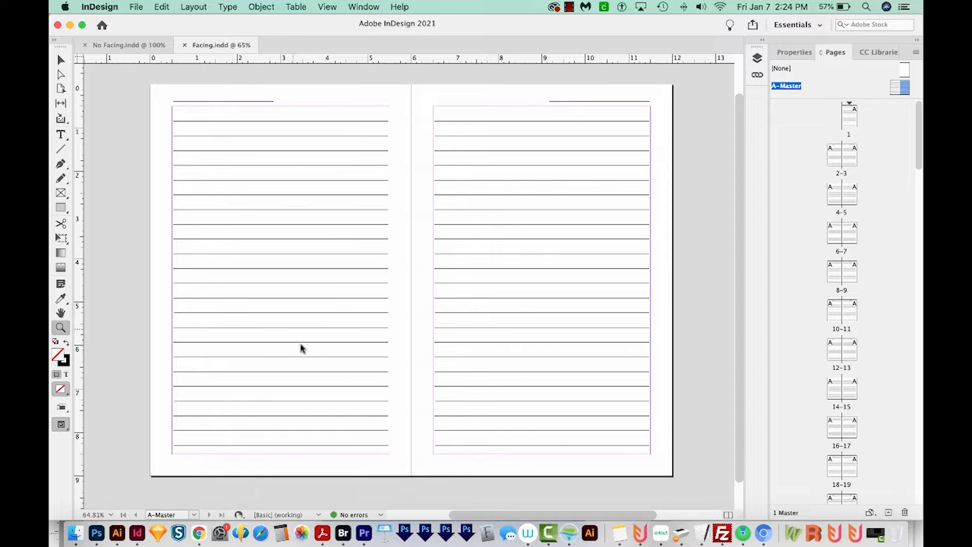
pyautogui.moveTo(490, 421)
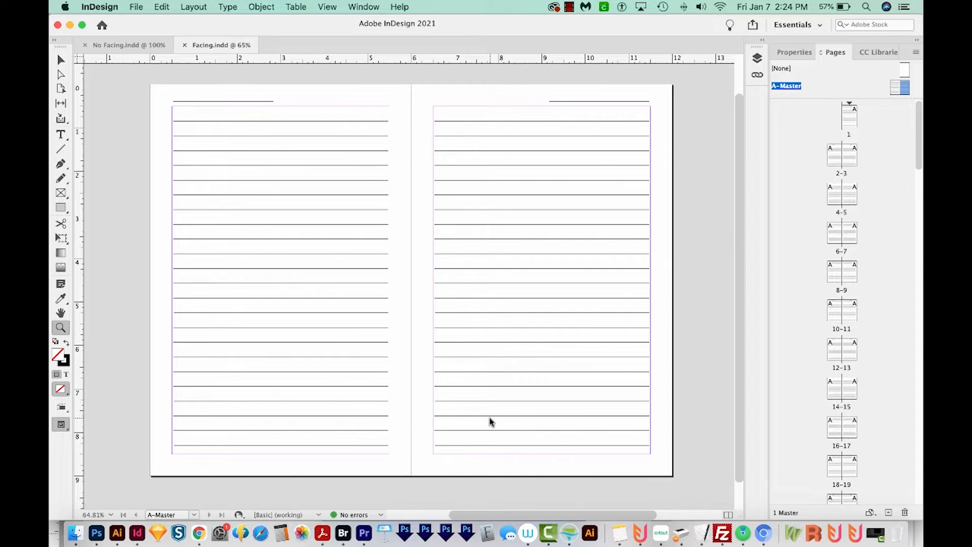
pyautogui.moveTo(183, 32)
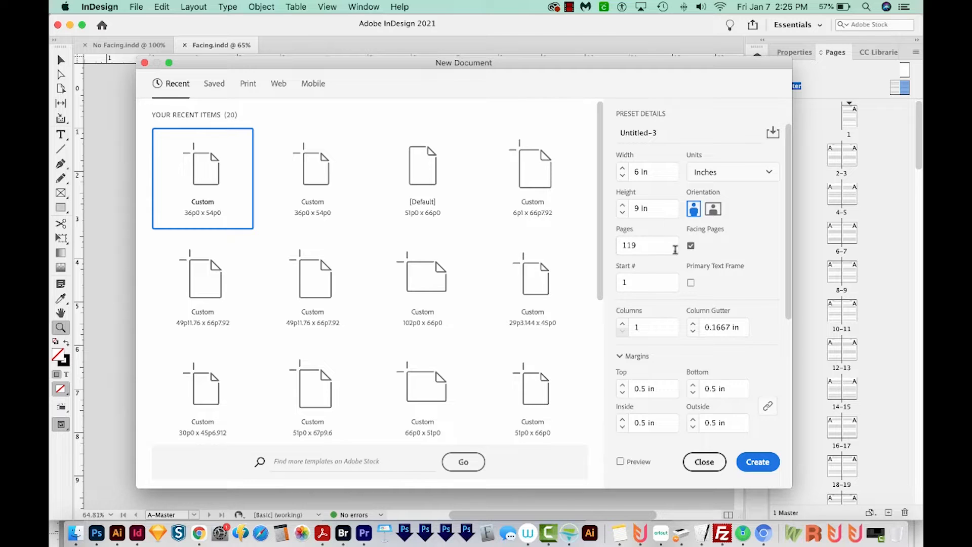
# Step: Dismiss the new document dialog, show the Pages panel and zoom to the right master page's lower corner
pyautogui.click(758, 462)
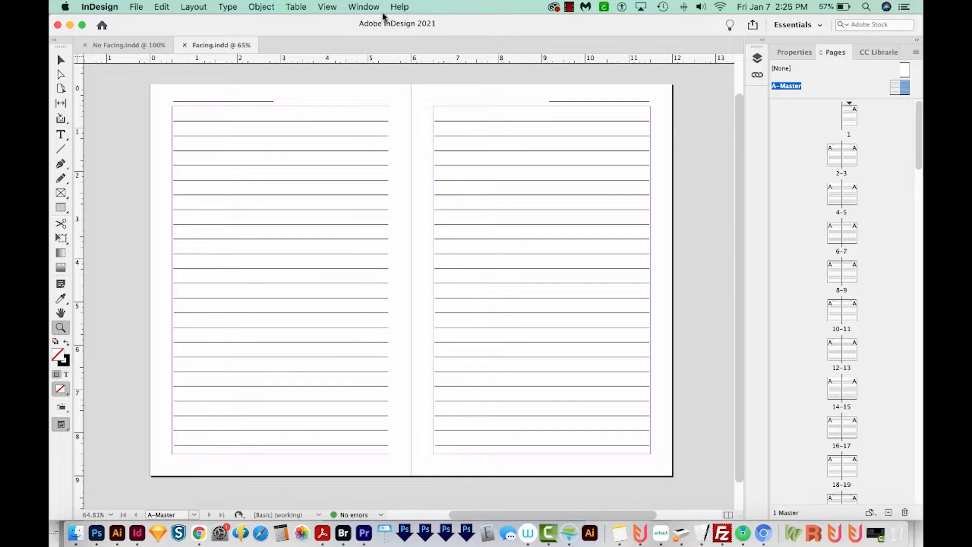
pyautogui.click(364, 7)
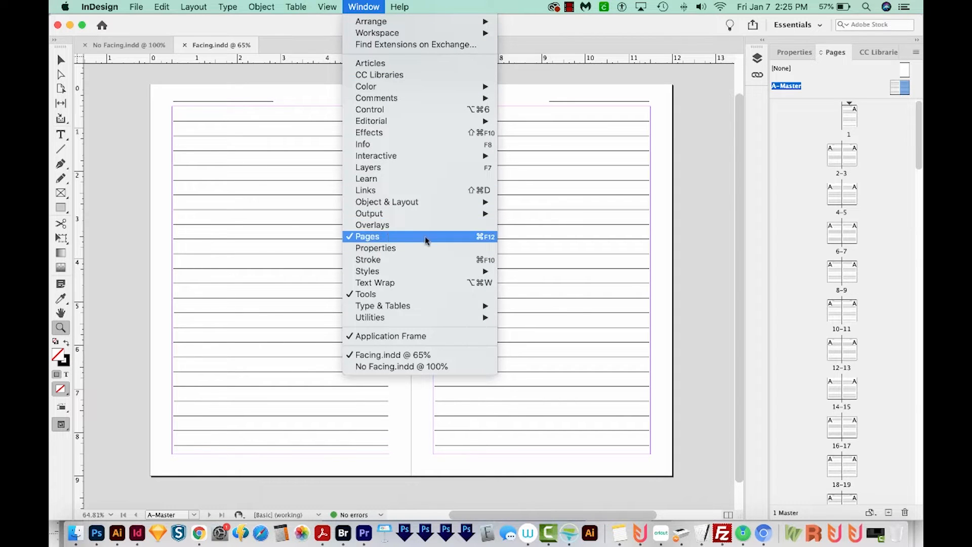
pyautogui.click(367, 236)
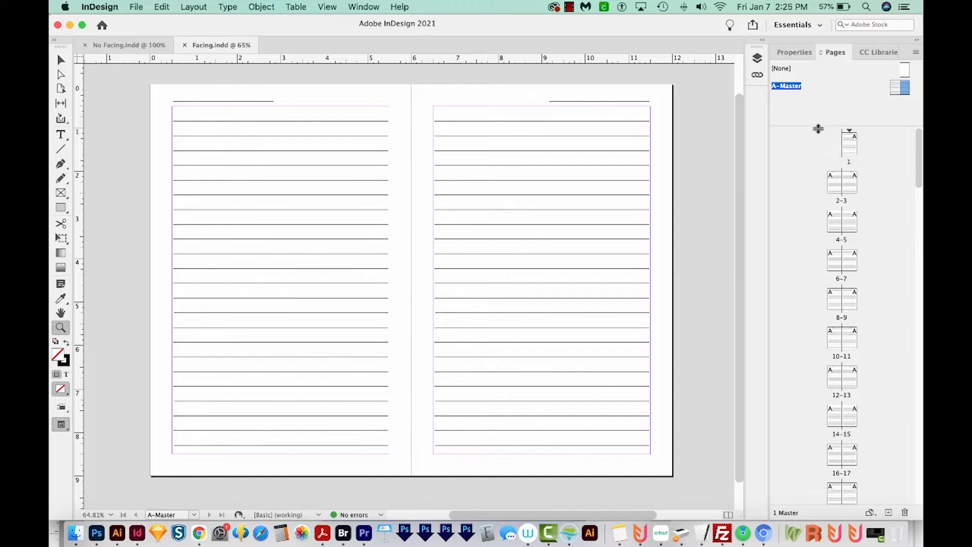
pyautogui.moveTo(783, 68)
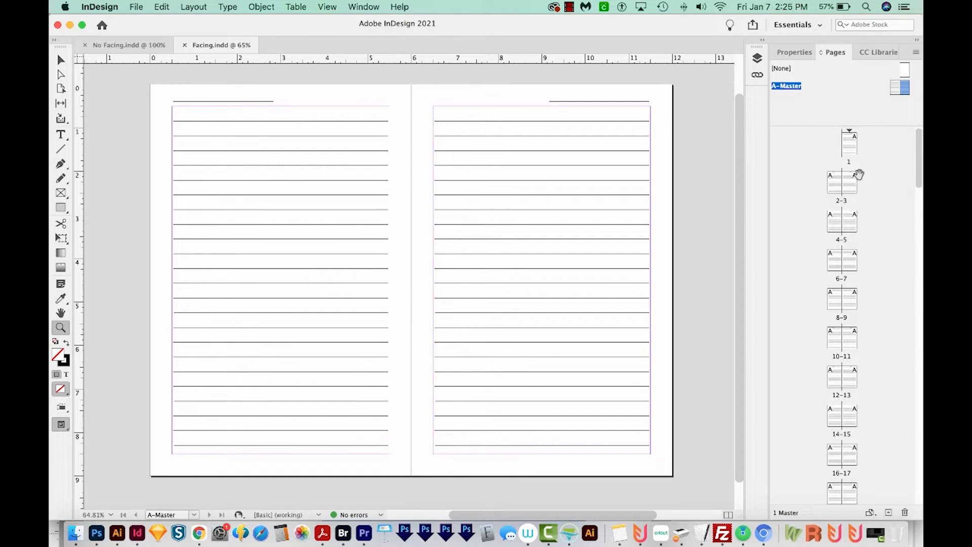
pyautogui.moveTo(889, 142)
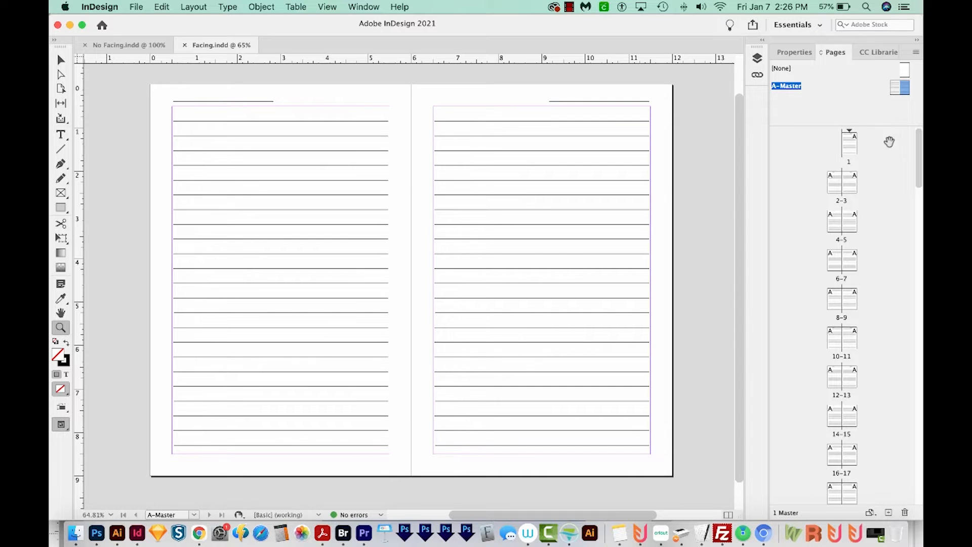
pyautogui.click(899, 88)
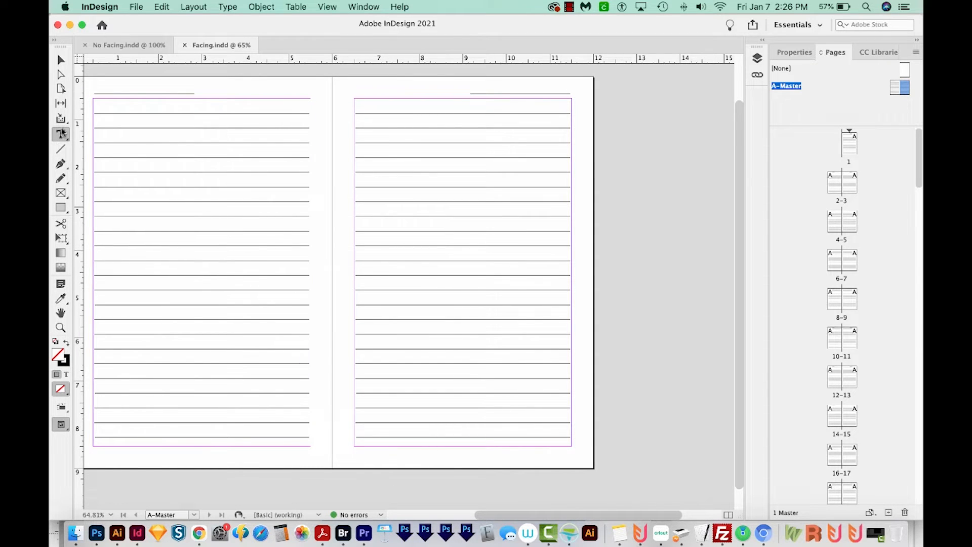
pyautogui.click(61, 134)
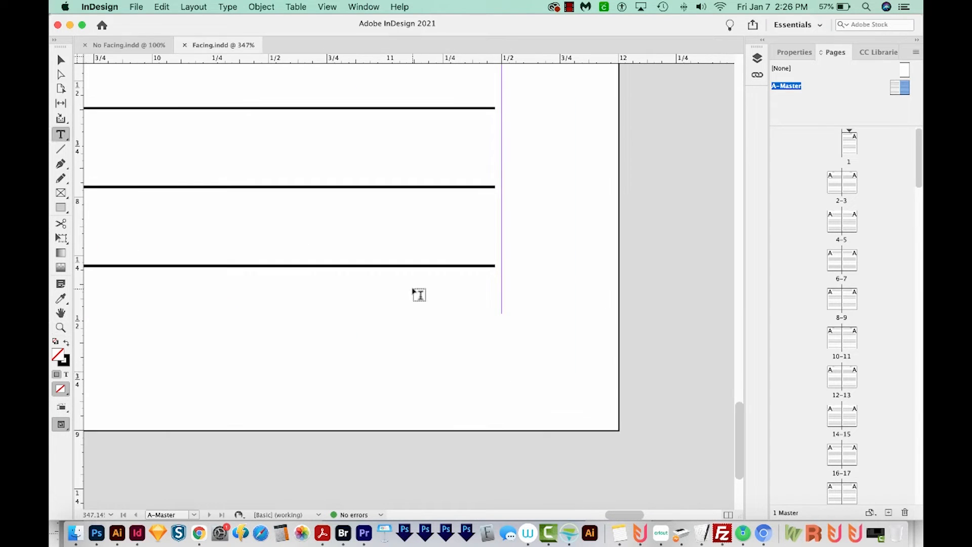
# Step: Draw a text frame below the last line and insert the Current Page Number marker in it
pyautogui.moveTo(416, 286); pyautogui.dragTo(541, 397)
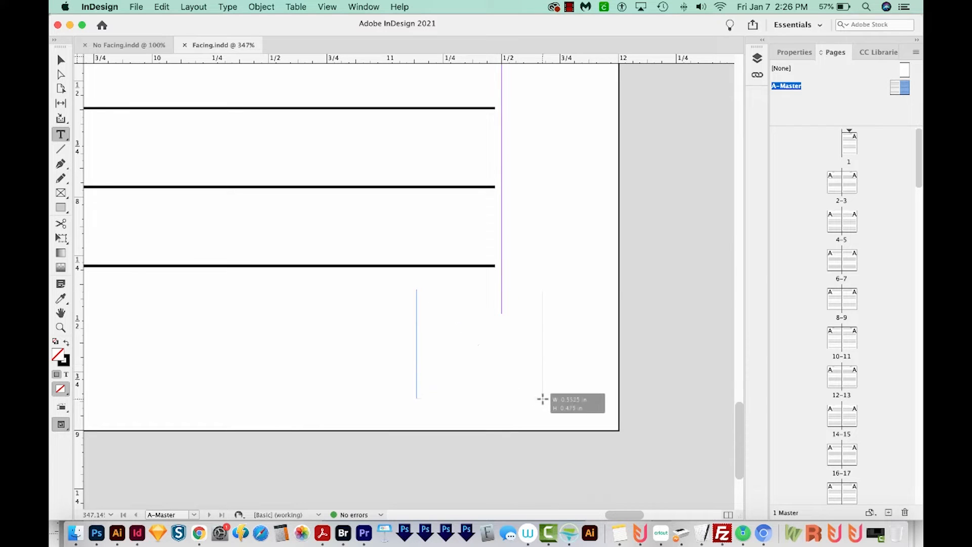
pyautogui.moveTo(417, 282); pyautogui.dragTo(579, 400)
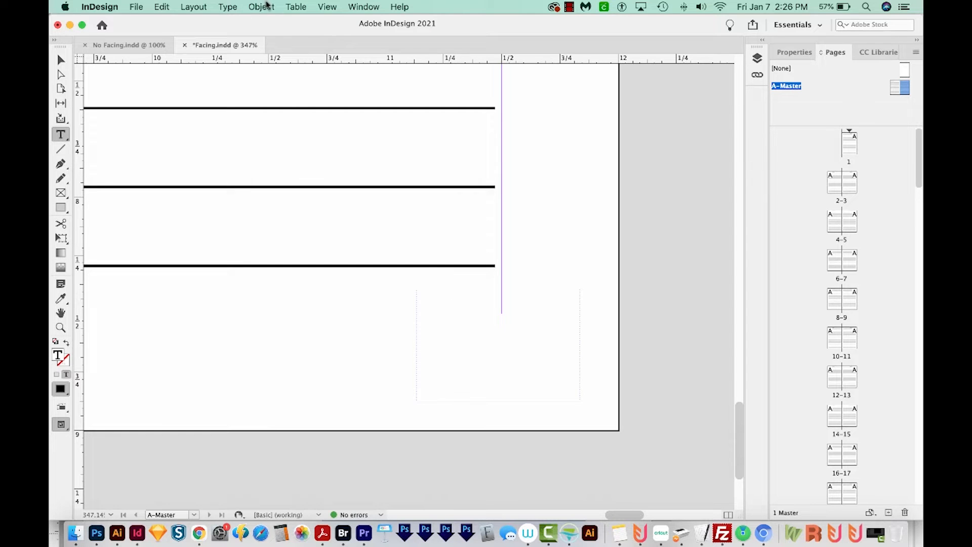
pyautogui.click(228, 7)
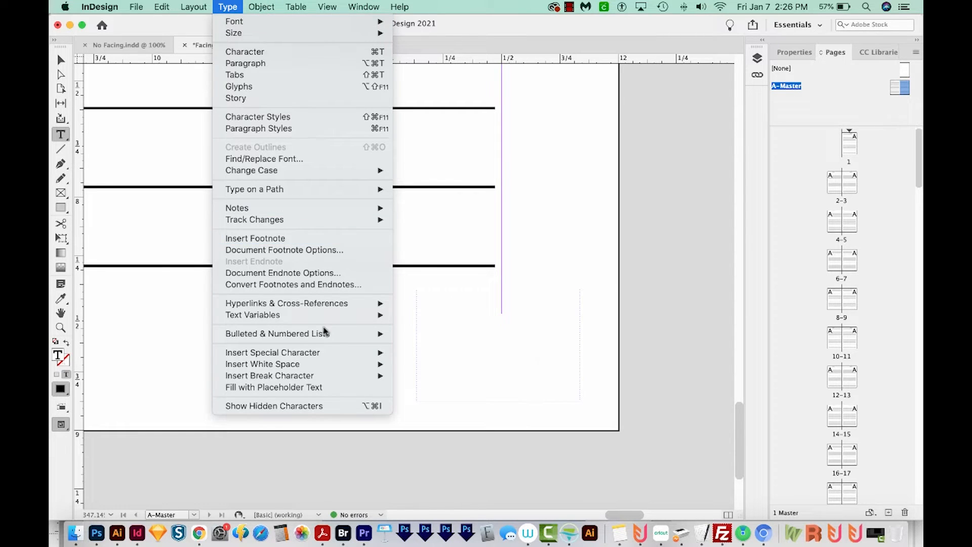
pyautogui.moveTo(272, 352)
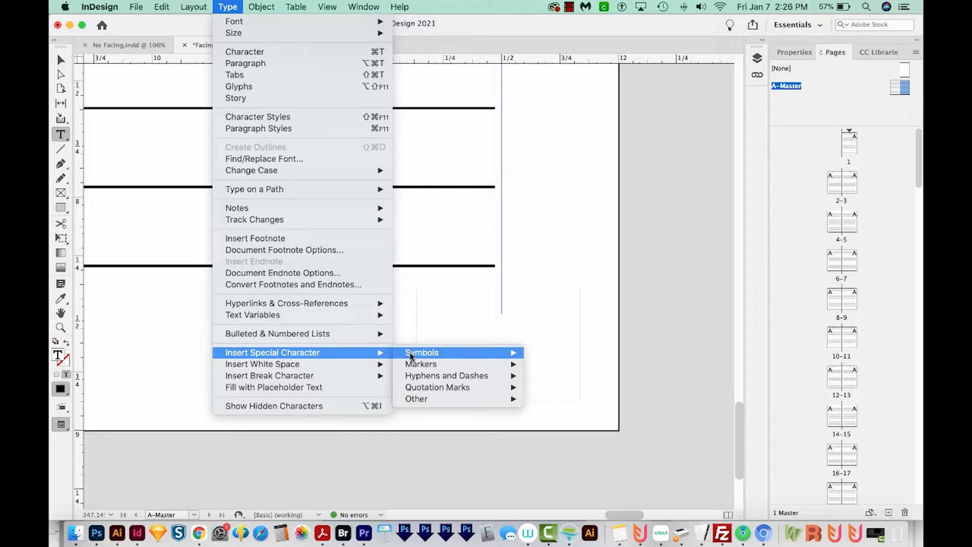
pyautogui.moveTo(422, 363)
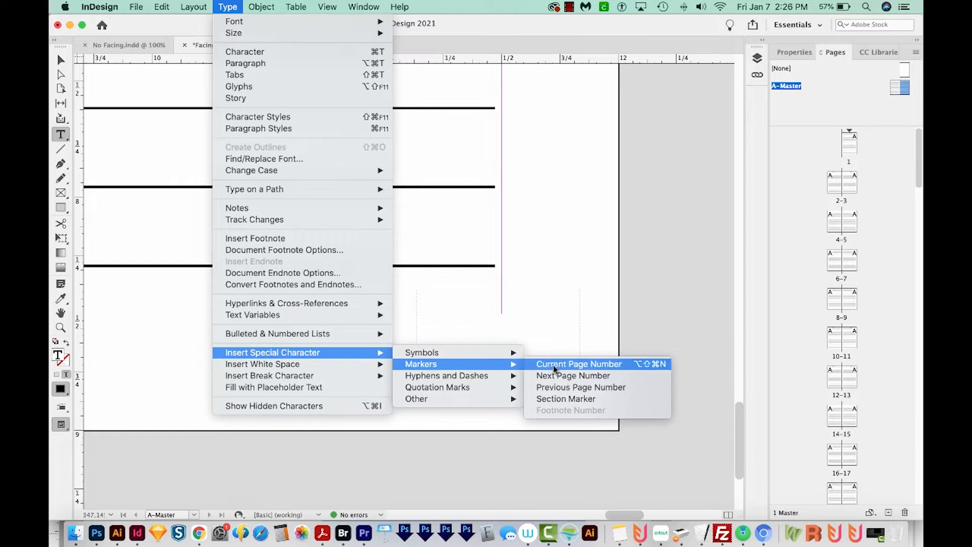
pyautogui.click(578, 363)
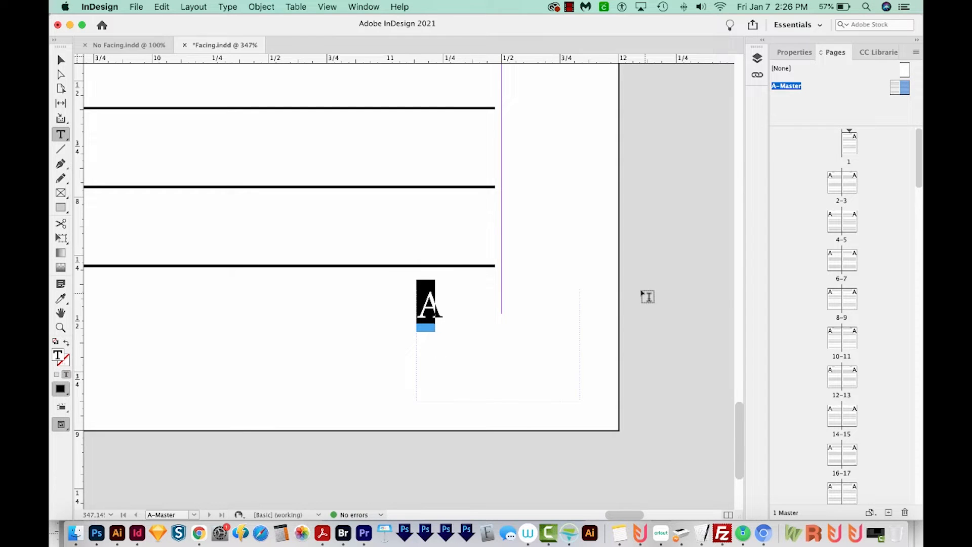
pyautogui.moveTo(403, 305)
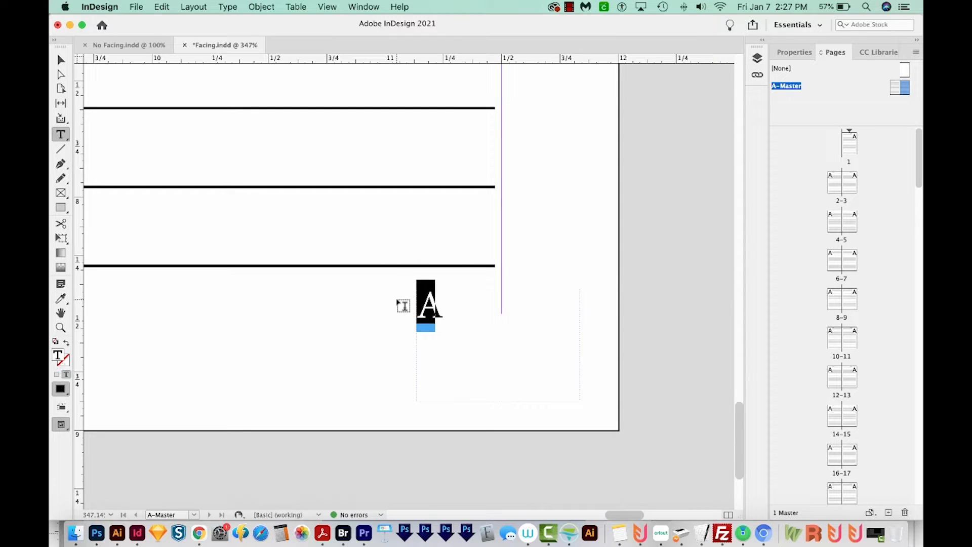
# Step: Right-align the marker via the Paragraph panel and move its frame toward the right outer margin
pyautogui.click(364, 7)
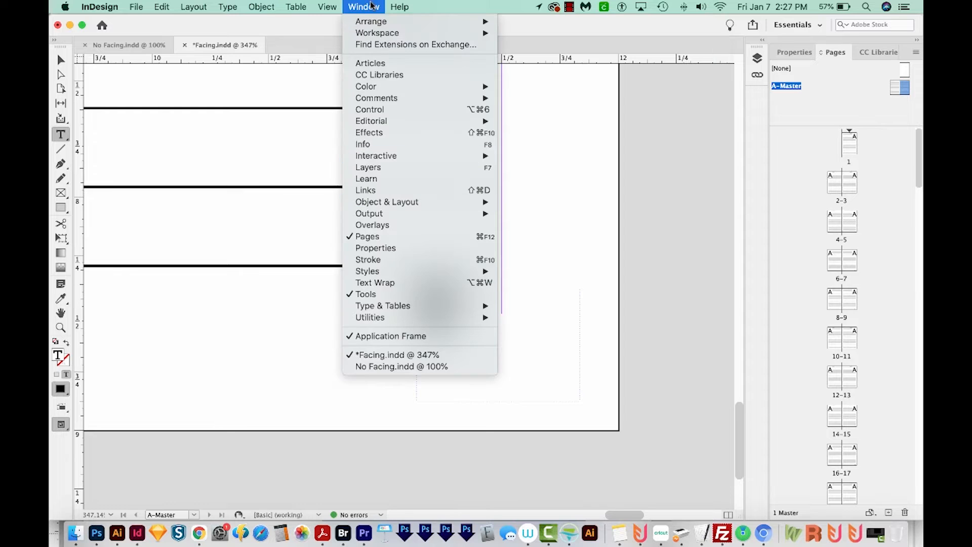
pyautogui.moveTo(383, 305)
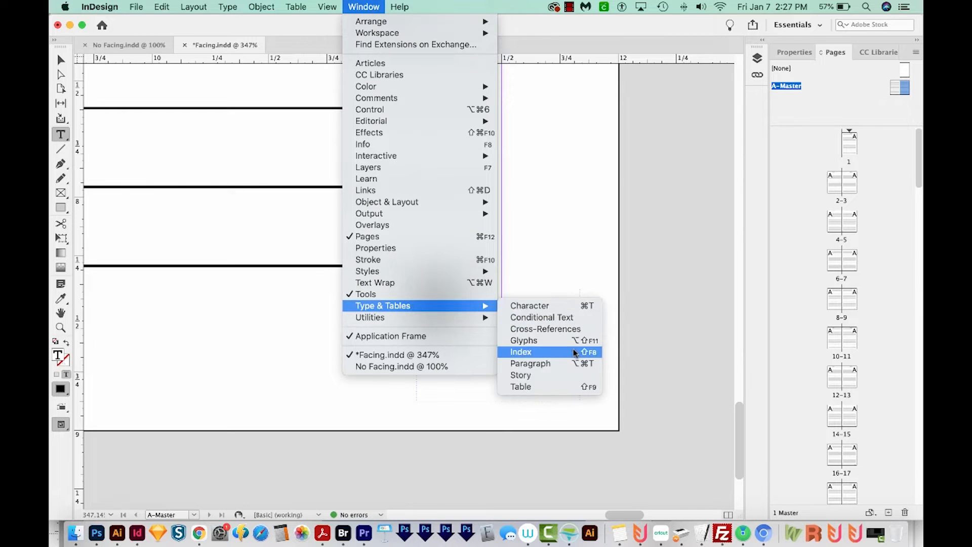
pyautogui.click(529, 364)
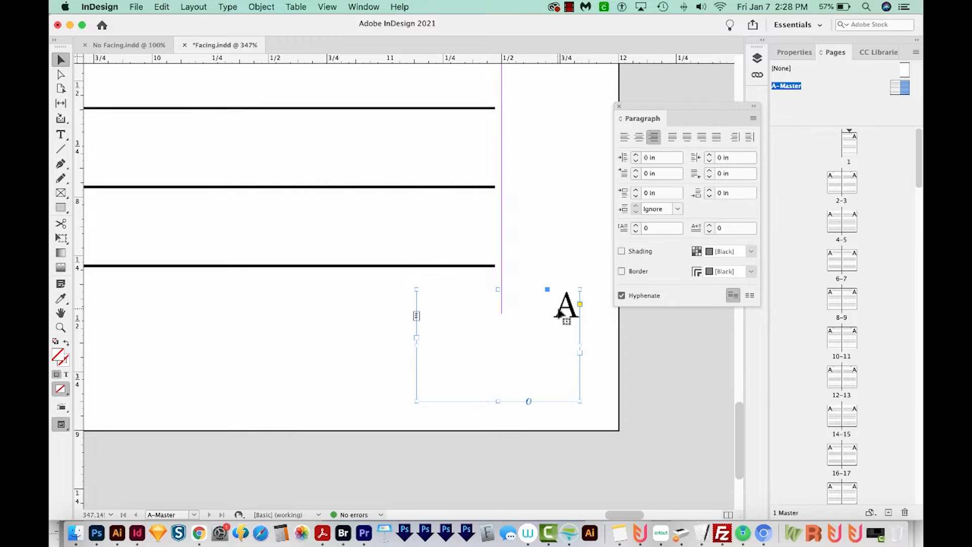
pyautogui.moveTo(564, 304); pyautogui.dragTo(517, 319)
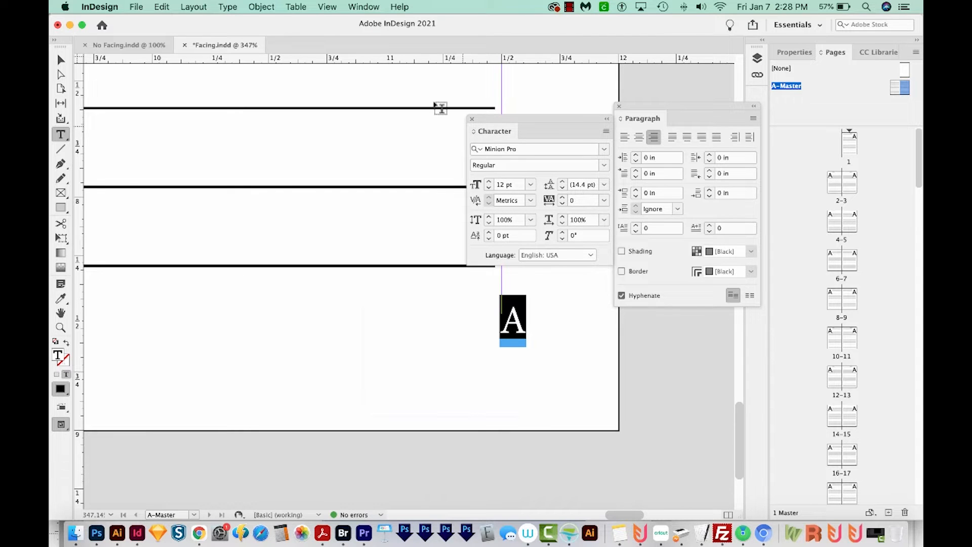
pyautogui.click(363, 7)
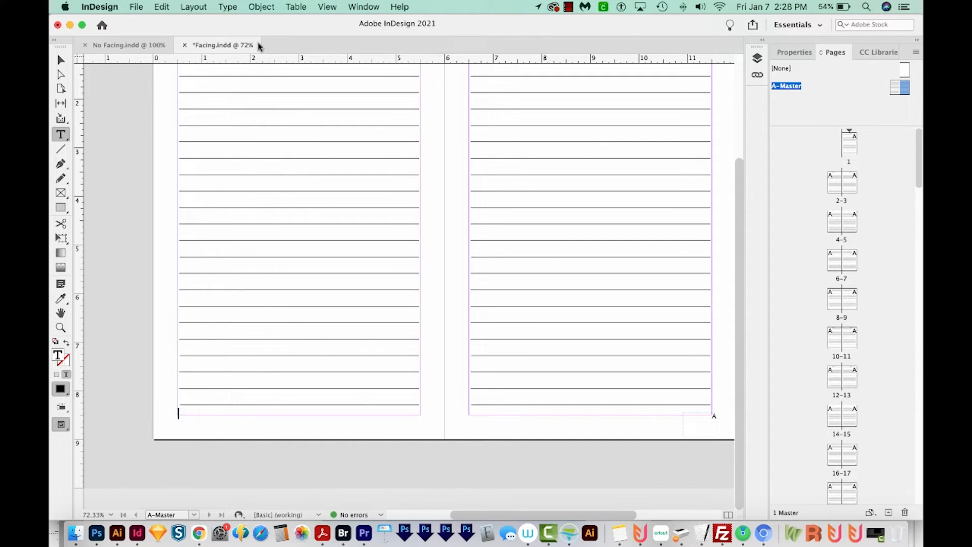
# Step: Insert a Current Page Number marker at the left master page's bottom outer corner
pyautogui.click(228, 7)
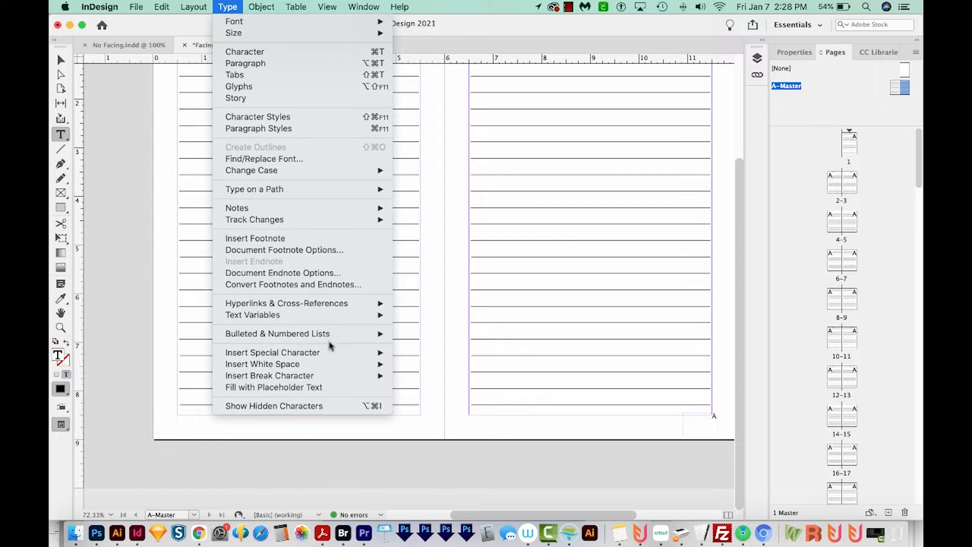
pyautogui.moveTo(421, 364)
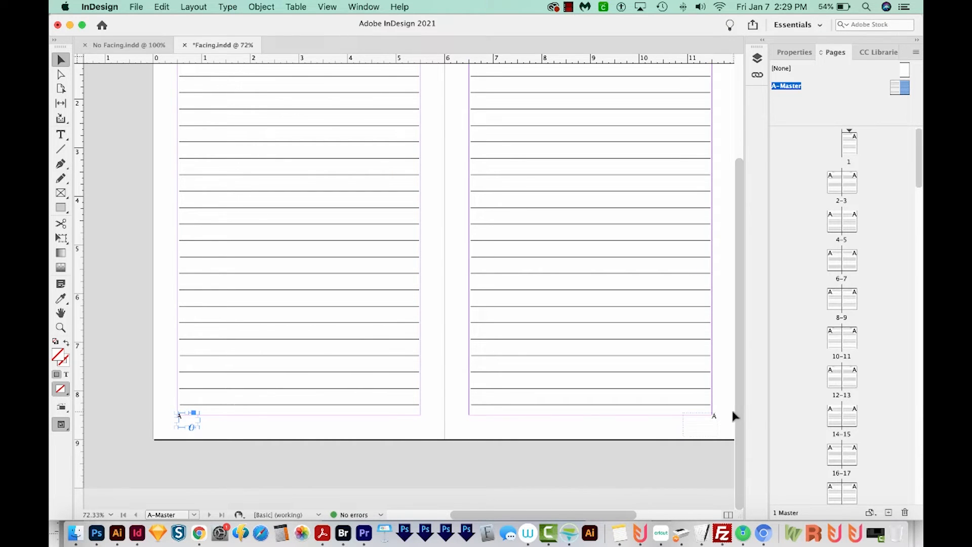
pyautogui.moveTo(763, 76)
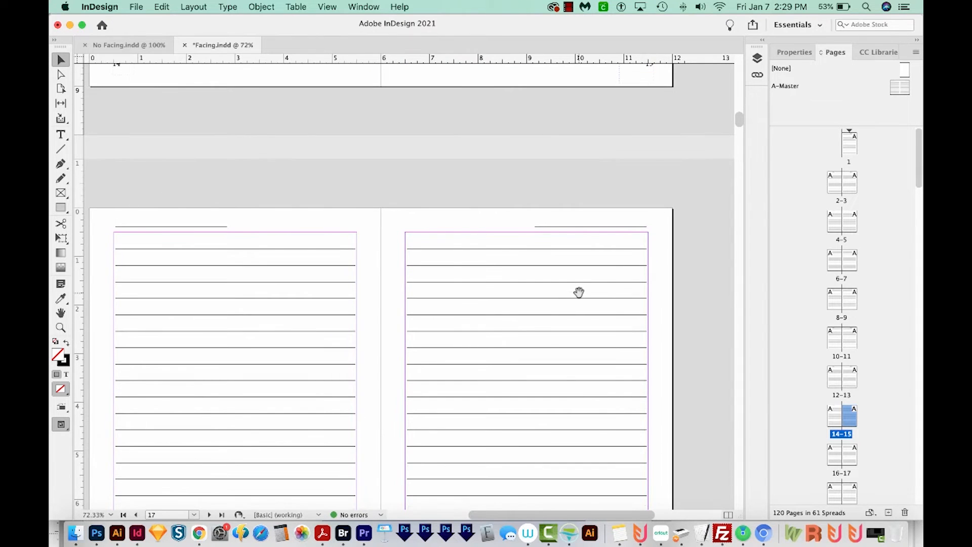
pyautogui.moveTo(855, 305)
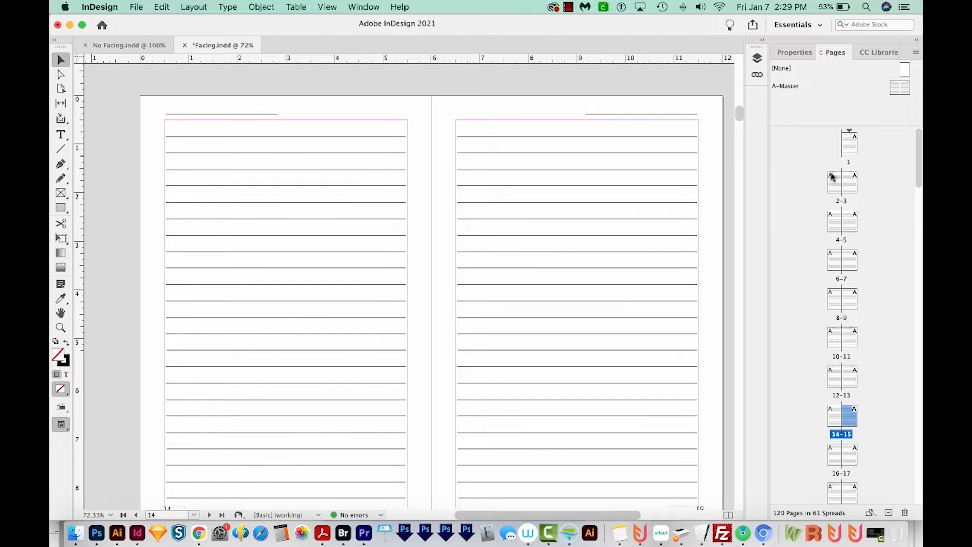
pyautogui.moveTo(804, 98)
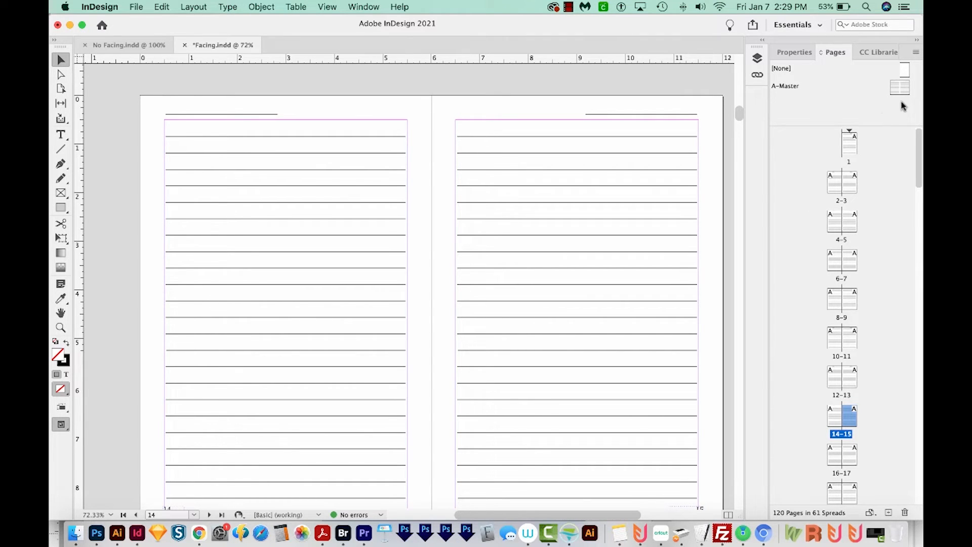
# Step: View the pages 14–15 spread to check the automatic page numbers on document pages
pyautogui.click(899, 87)
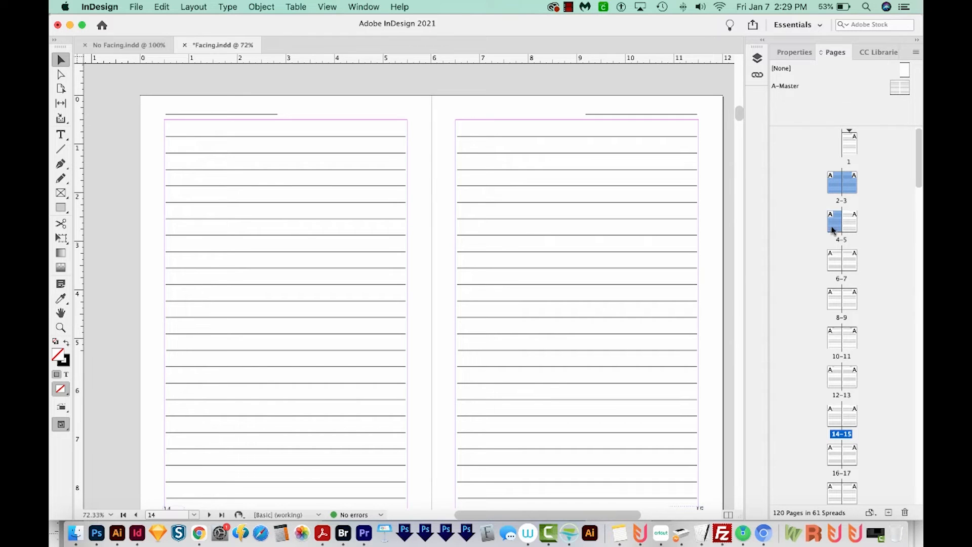
# Step: Apply A-Master to pages 2–4 through Apply Master to Pages in the Pages panel
pyautogui.rightClick(842, 186)
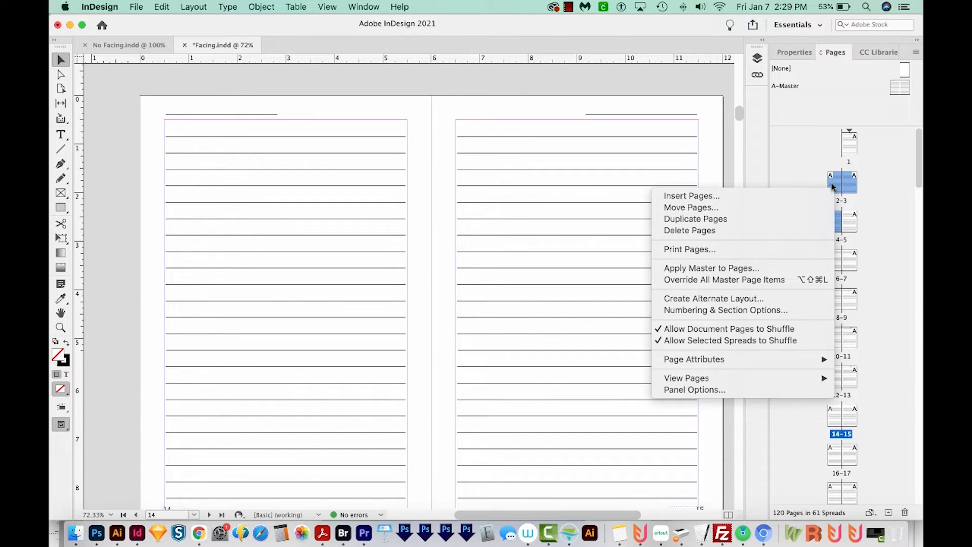
pyautogui.moveTo(710, 267)
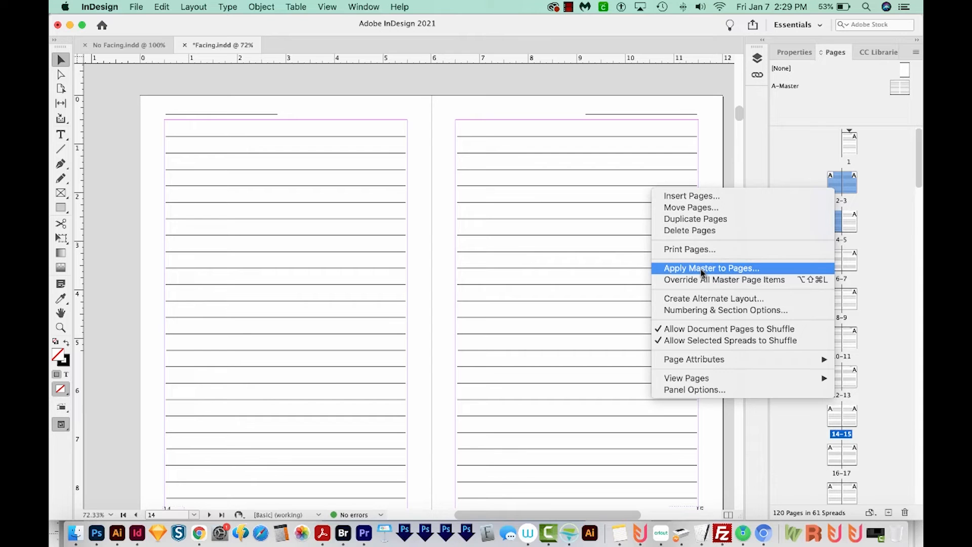
pyautogui.click(710, 267)
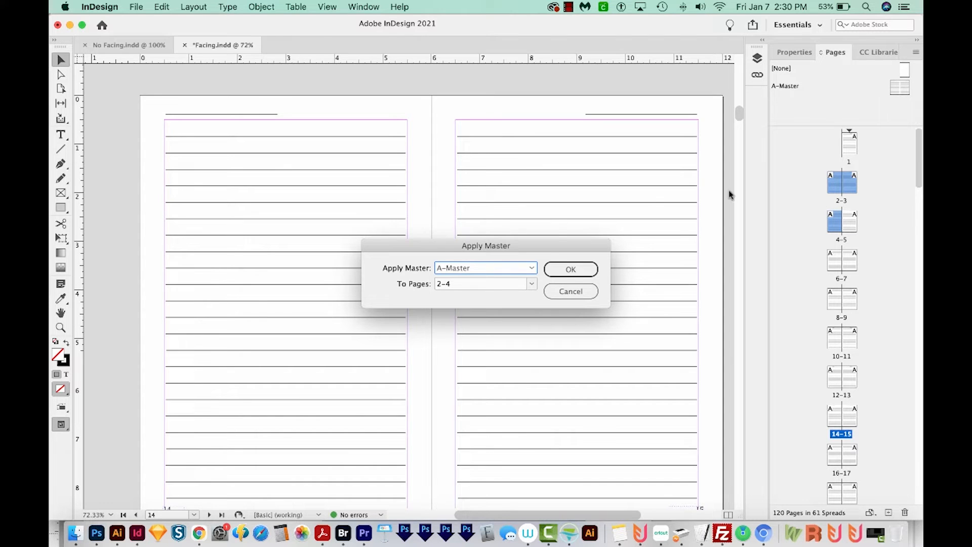
pyautogui.click(570, 269)
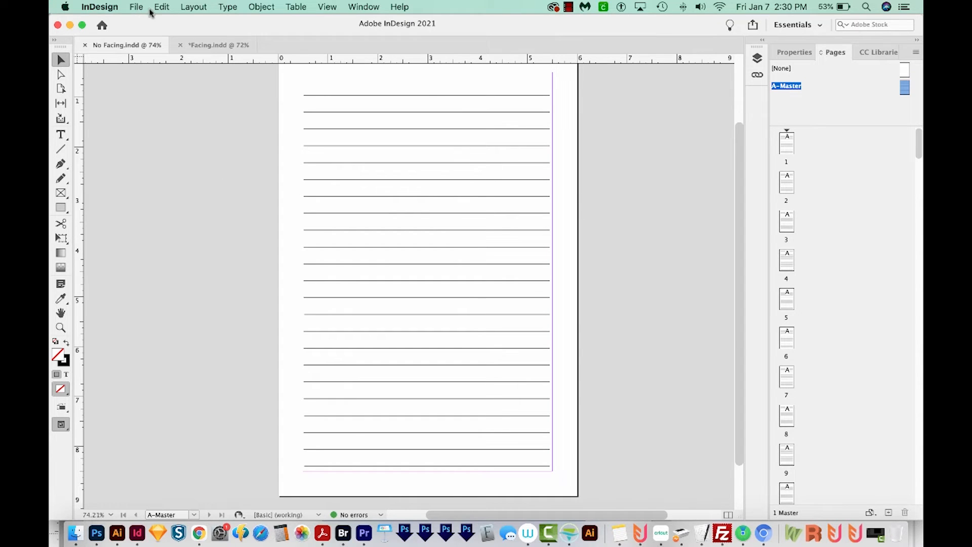
pyautogui.moveTo(453, 258)
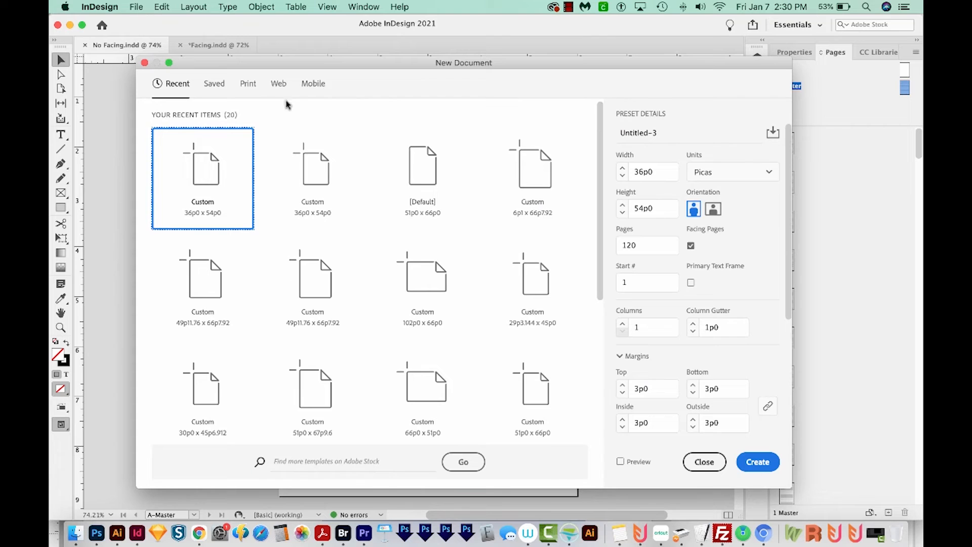
# Step: Turn off Facing Pages in the New Document dialog and close it without creating a file
pyautogui.click(691, 245)
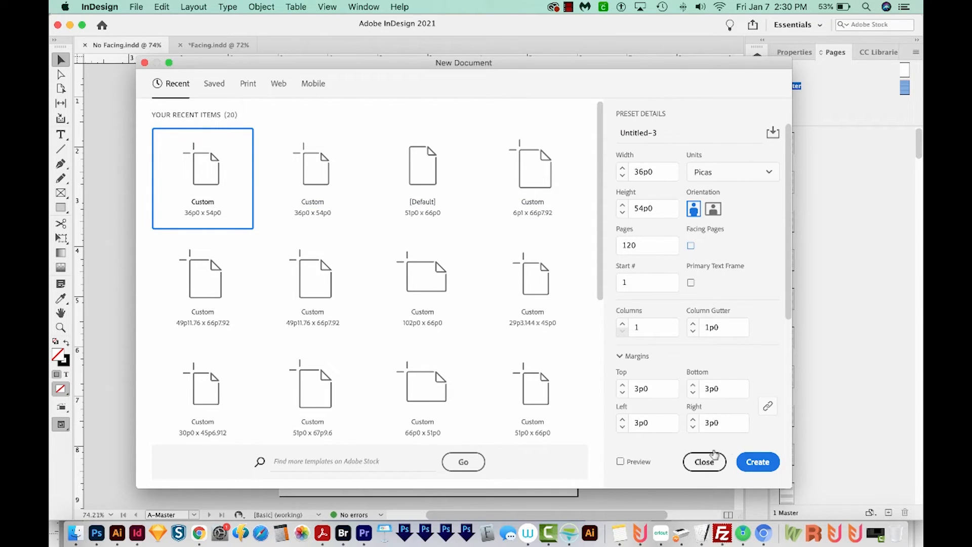
pyautogui.click(757, 462)
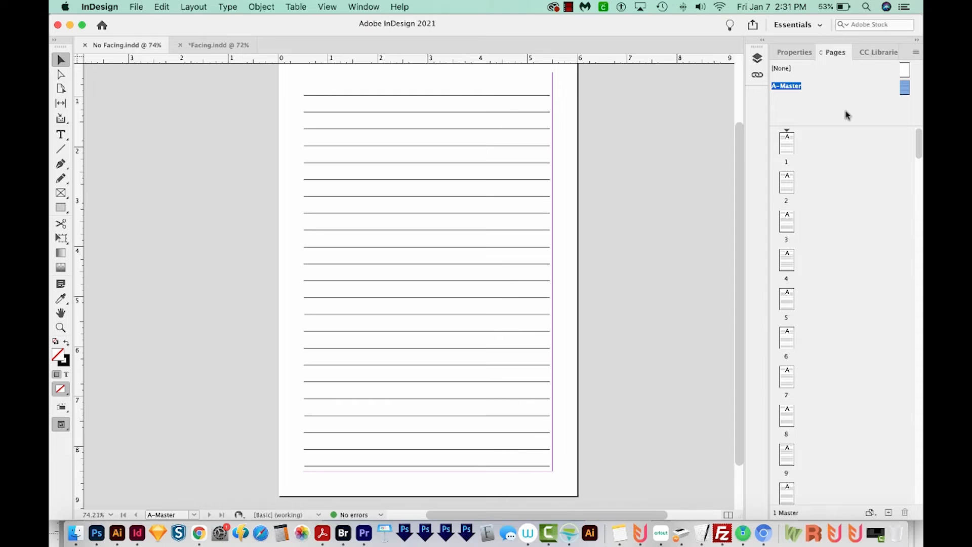
pyautogui.moveTo(426, 492)
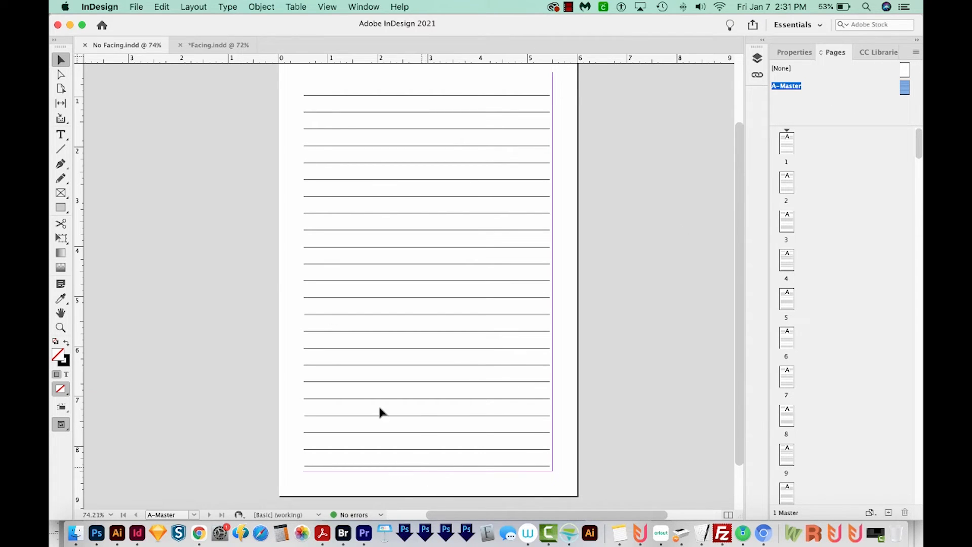
pyautogui.moveTo(480, 364)
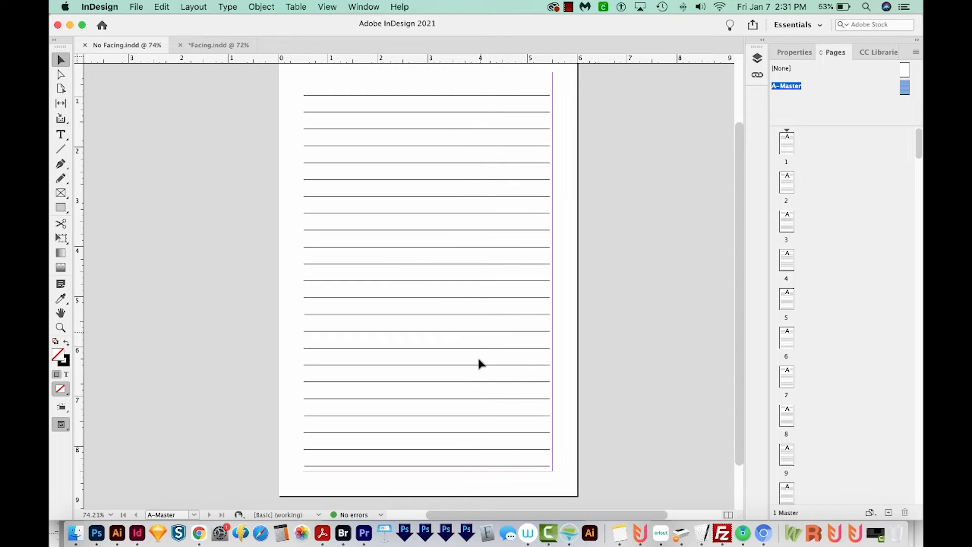
pyautogui.moveTo(434, 490)
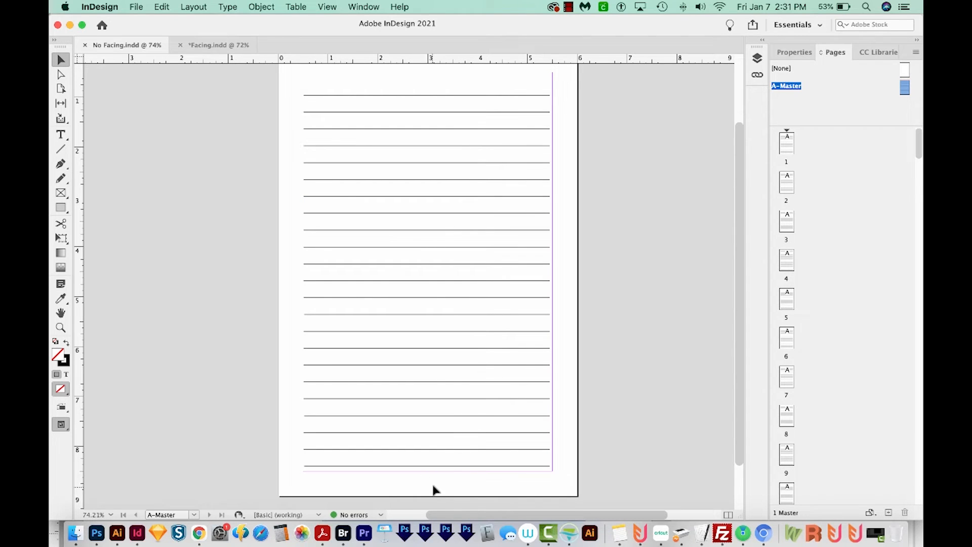
pyautogui.moveTo(525, 484)
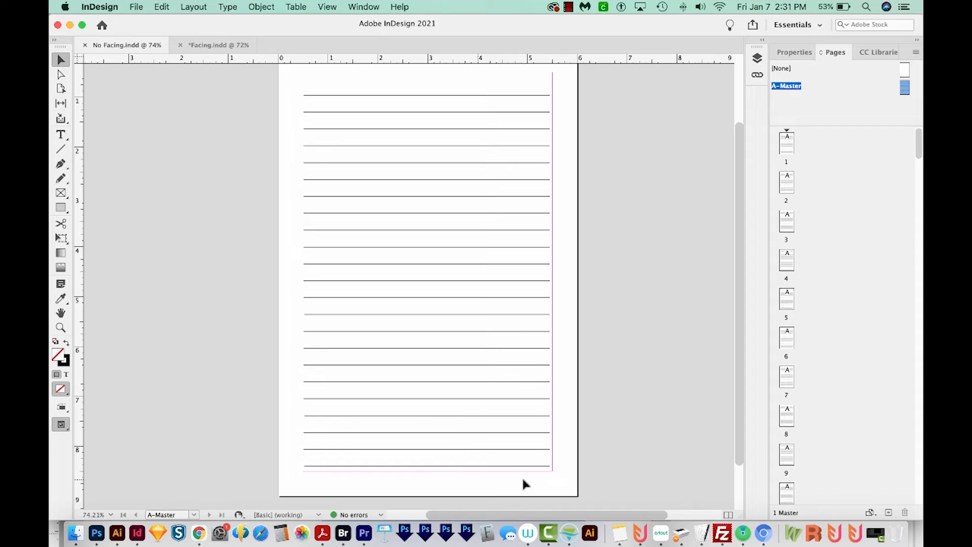
pyautogui.moveTo(429, 494)
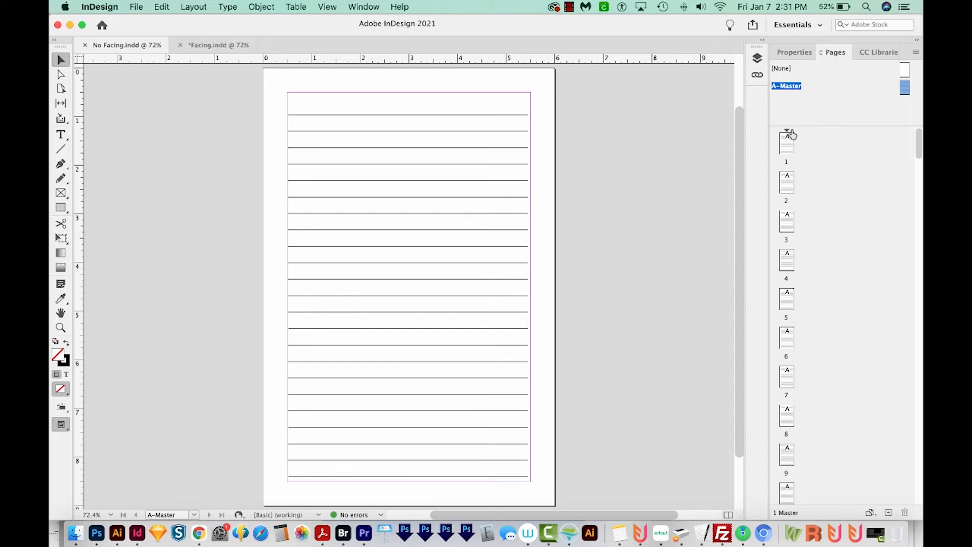
pyautogui.moveTo(783, 379)
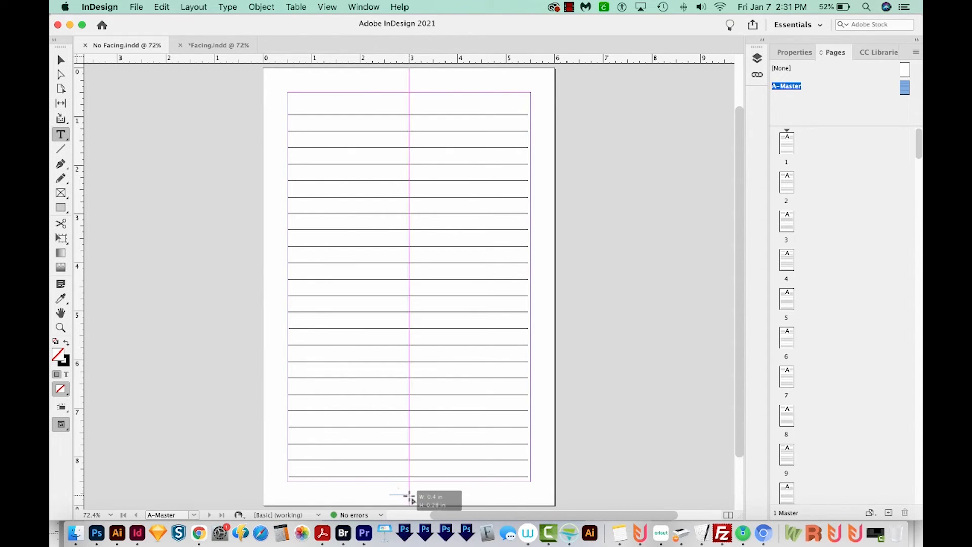
# Step: Insert the Current Page Number marker into the text frame below the non-facing master's lines
pyautogui.click(228, 7)
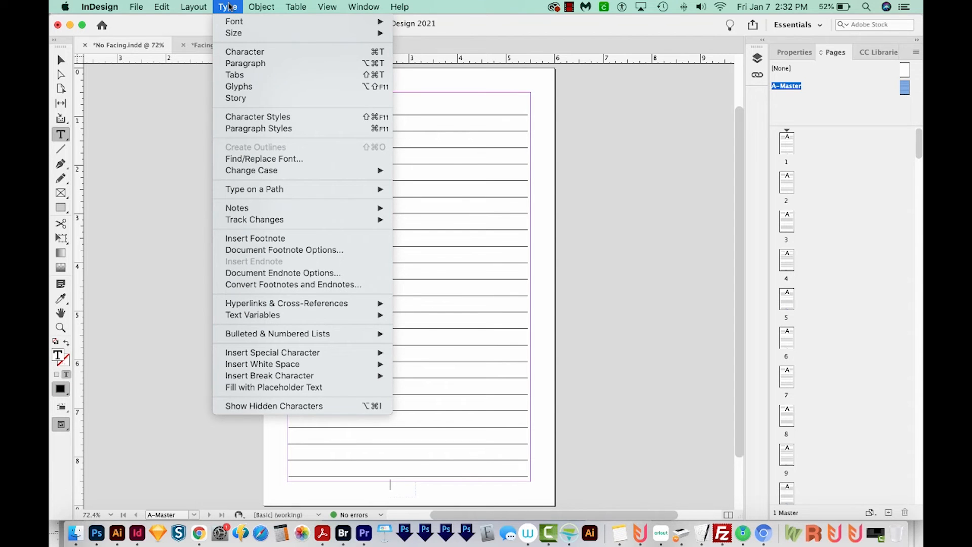
pyautogui.moveTo(420, 364)
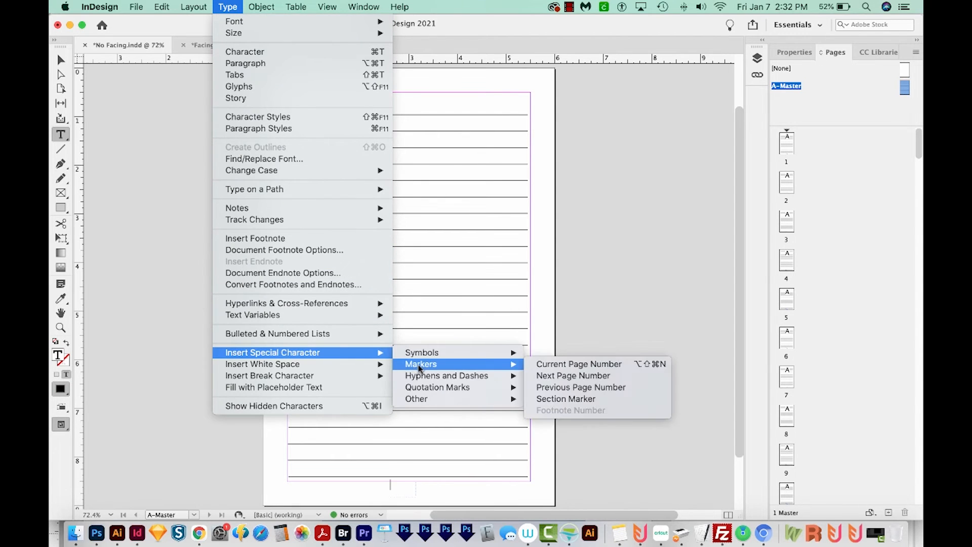
pyautogui.click(578, 364)
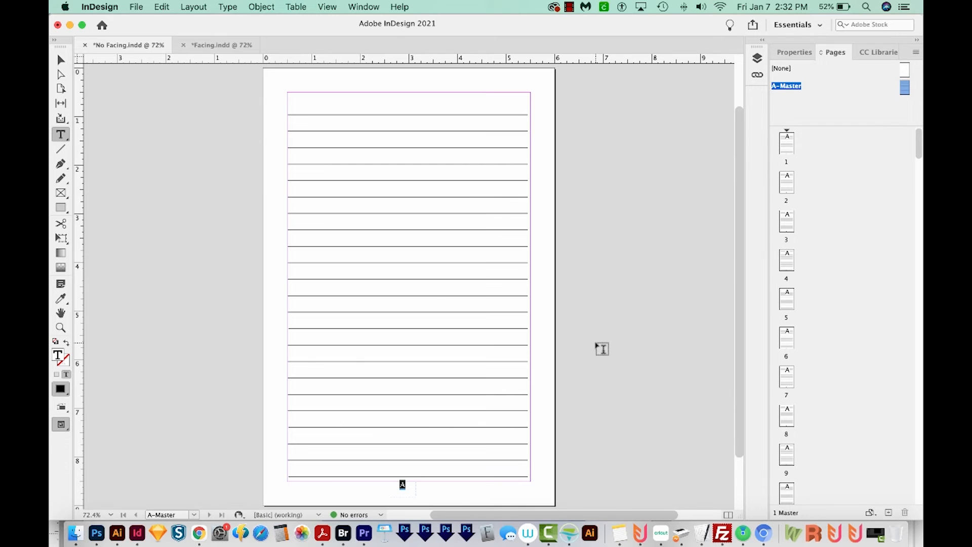
pyautogui.moveTo(691, 310)
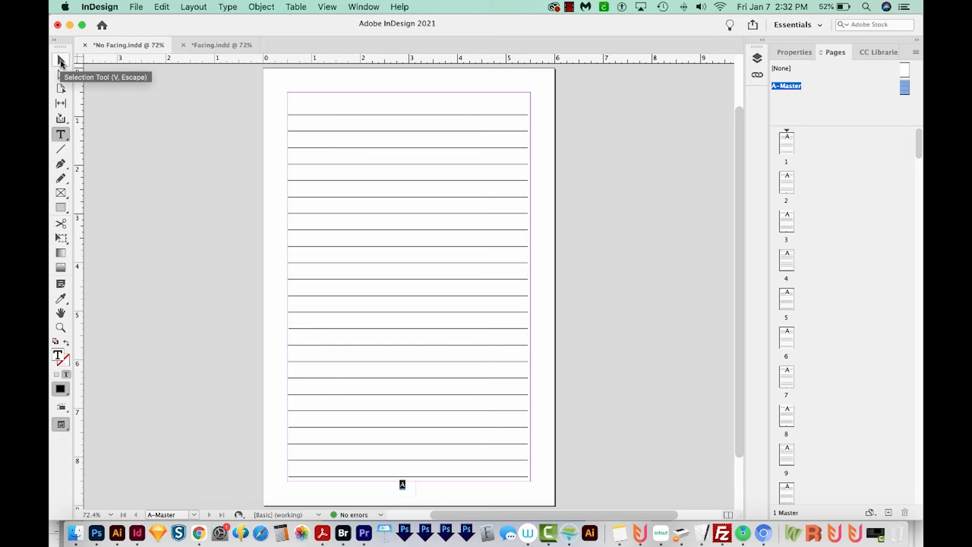
# Step: Select the page number frame and set the Align panel to align to the page for horizontal centering
pyautogui.click(364, 8)
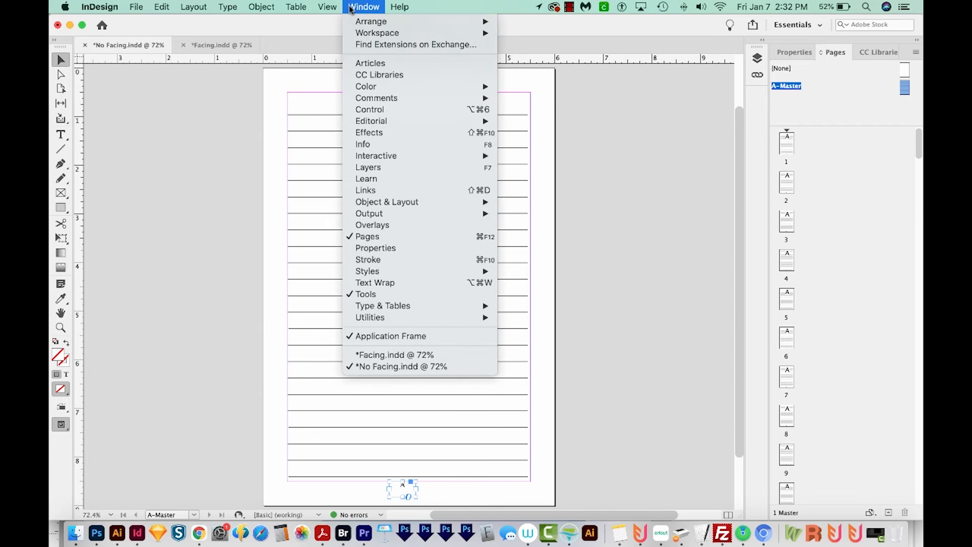
pyautogui.moveTo(369, 110)
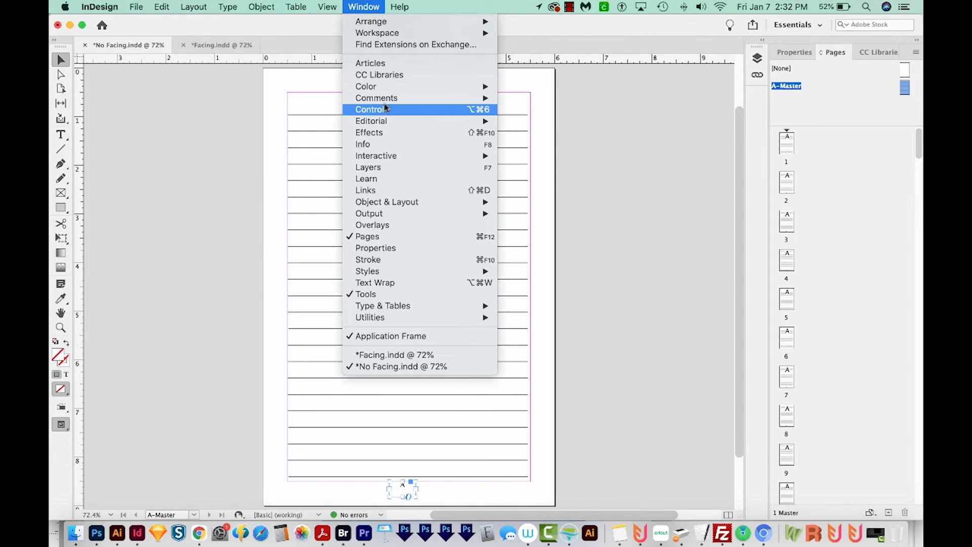
pyautogui.click(399, 7)
pyautogui.write('align')
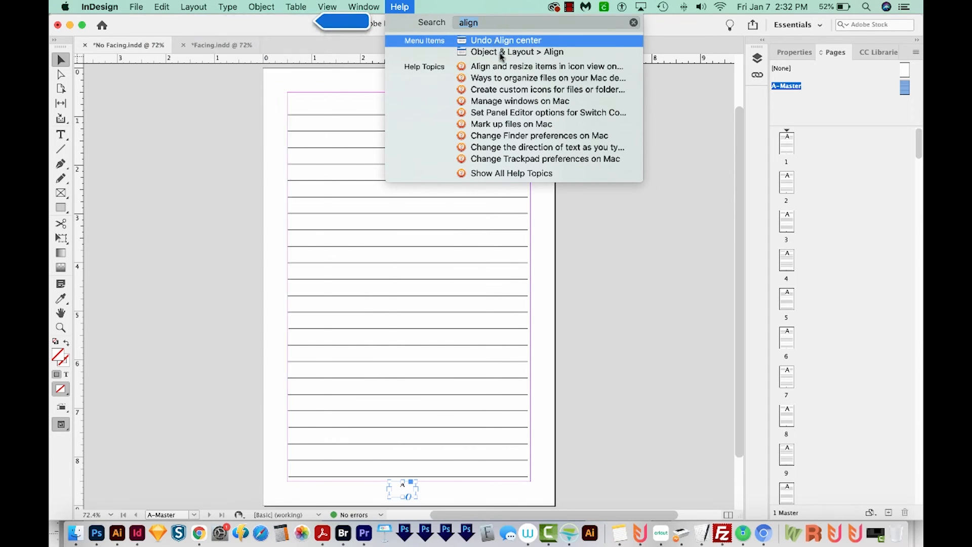
pyautogui.click(363, 7)
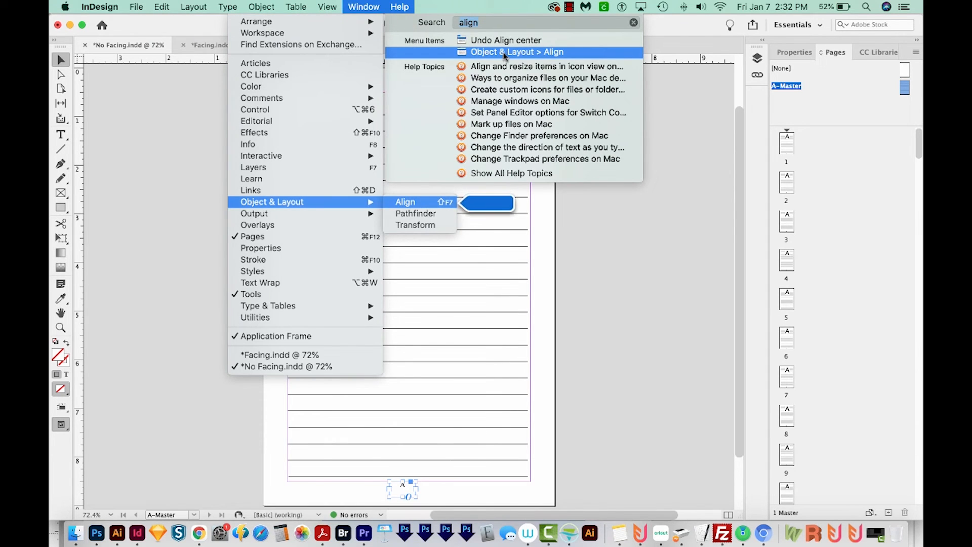
pyautogui.click(405, 201)
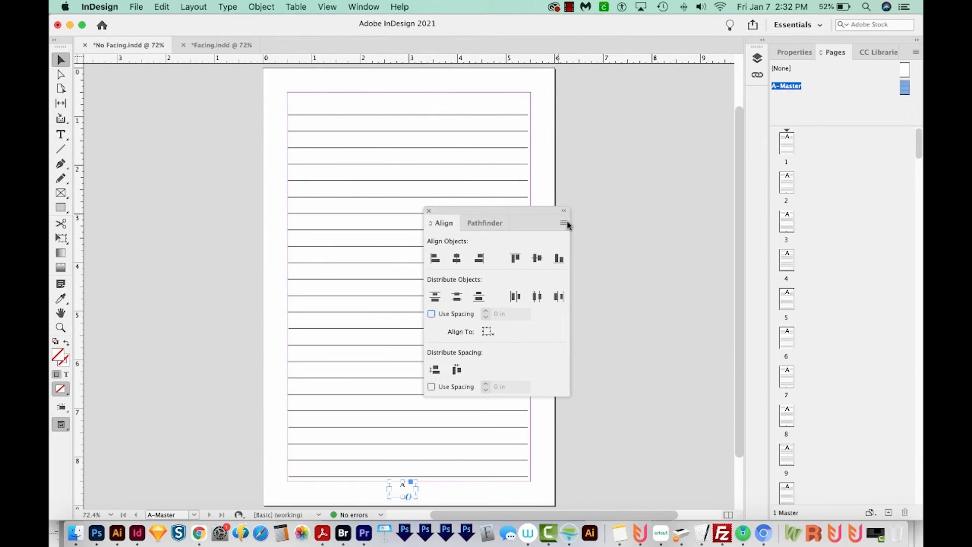
pyautogui.click(616, 329)
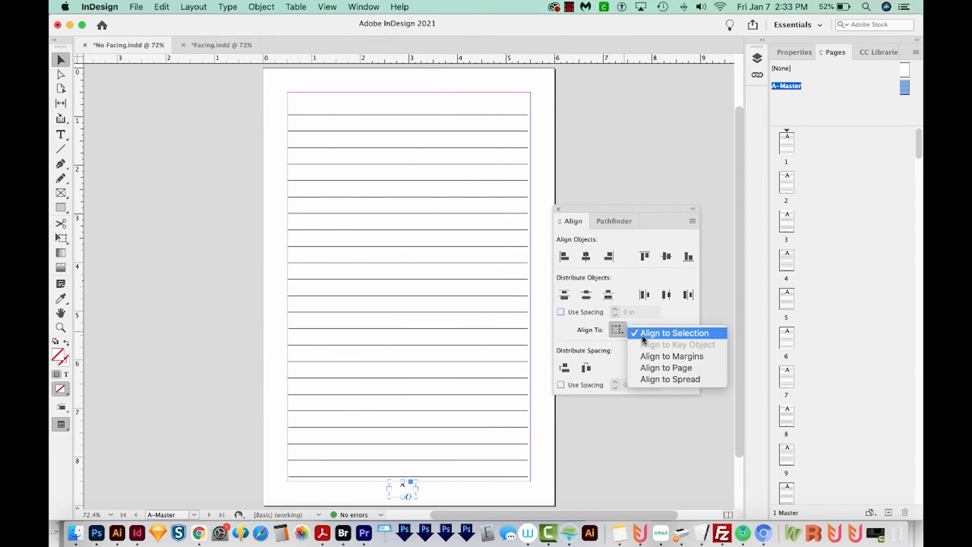
pyautogui.click(675, 333)
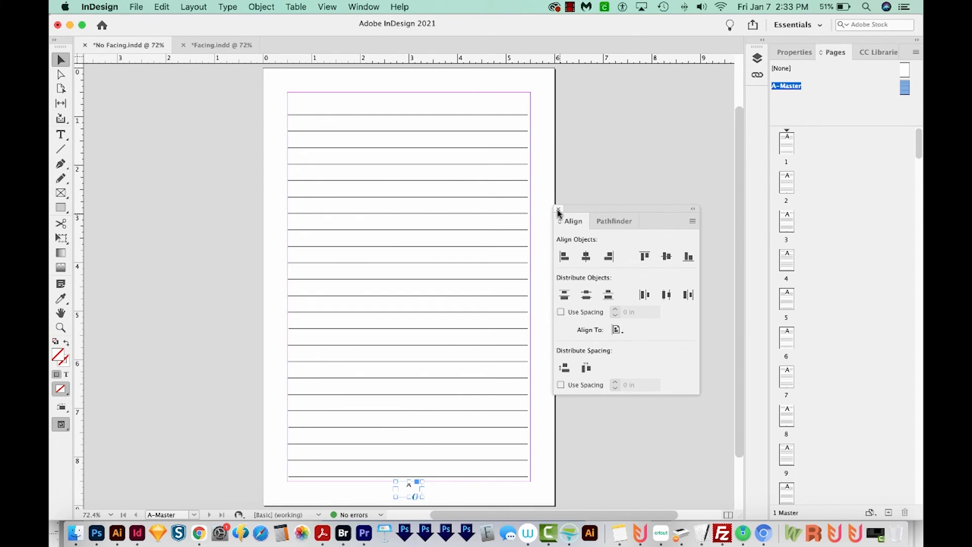
# Step: Close the Align panel, leaving the centered page number on the master
pyautogui.click(558, 210)
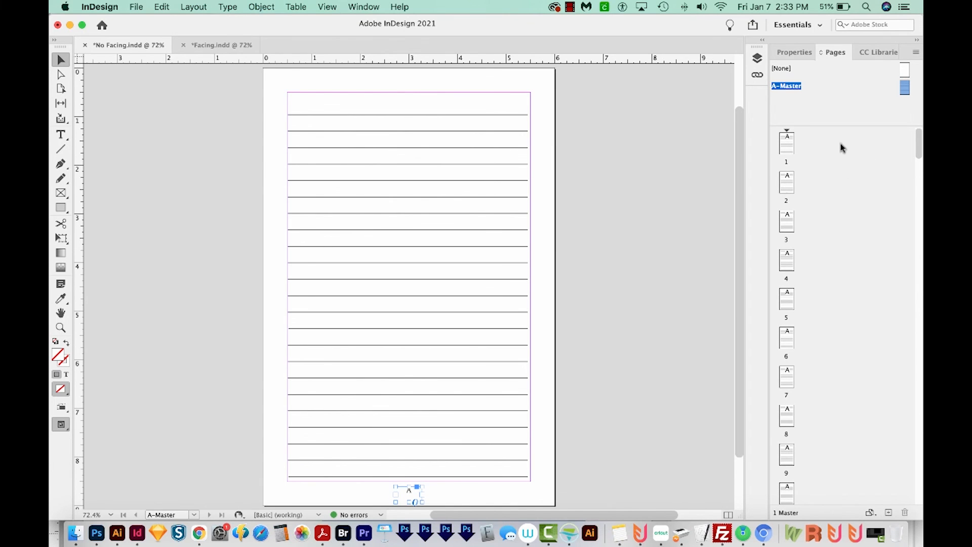
pyautogui.moveTo(774, 163)
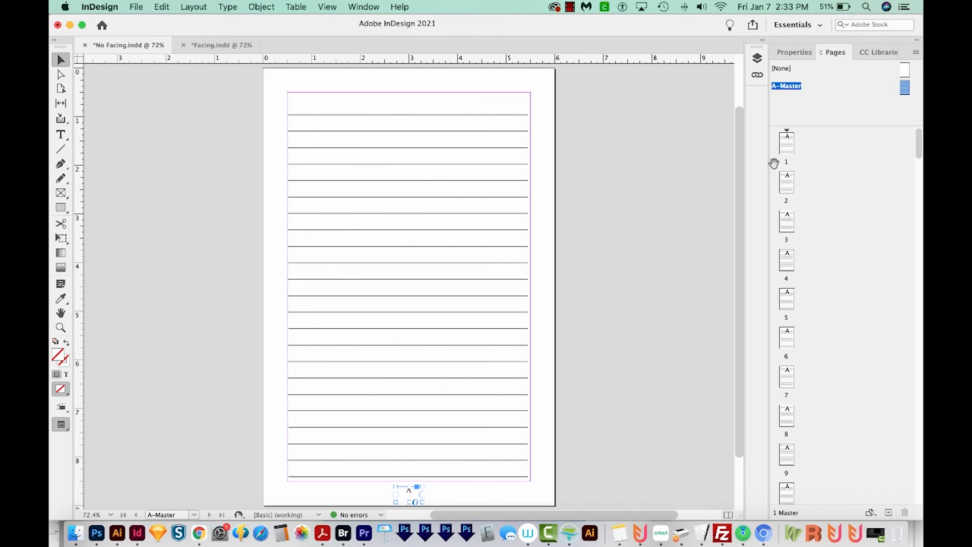